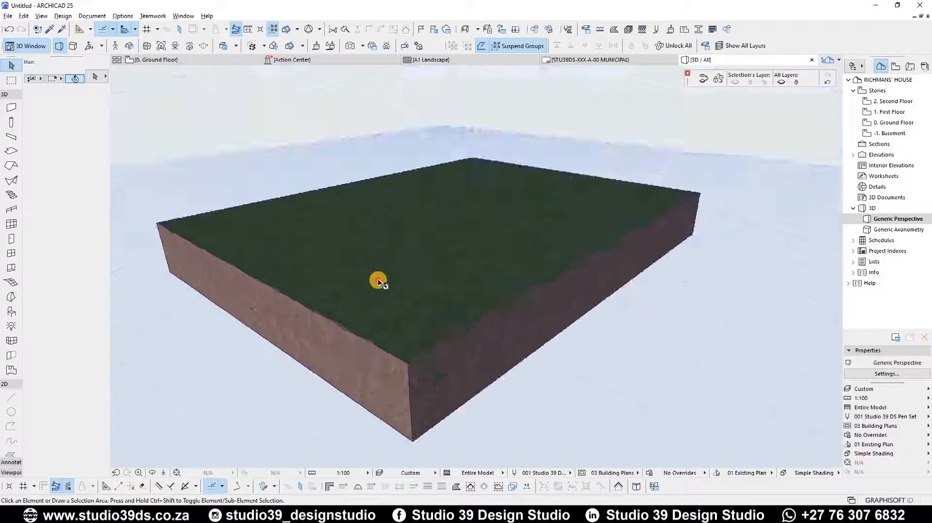
- Return from the 3D terrain view to the 0. Ground Floor plan with its contour lines
left_click(378, 280)
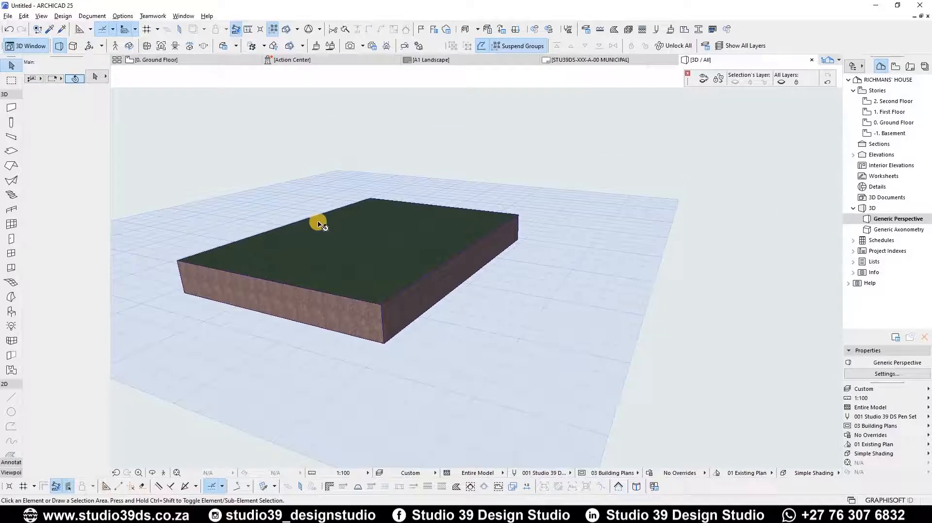
left_click(319, 224)
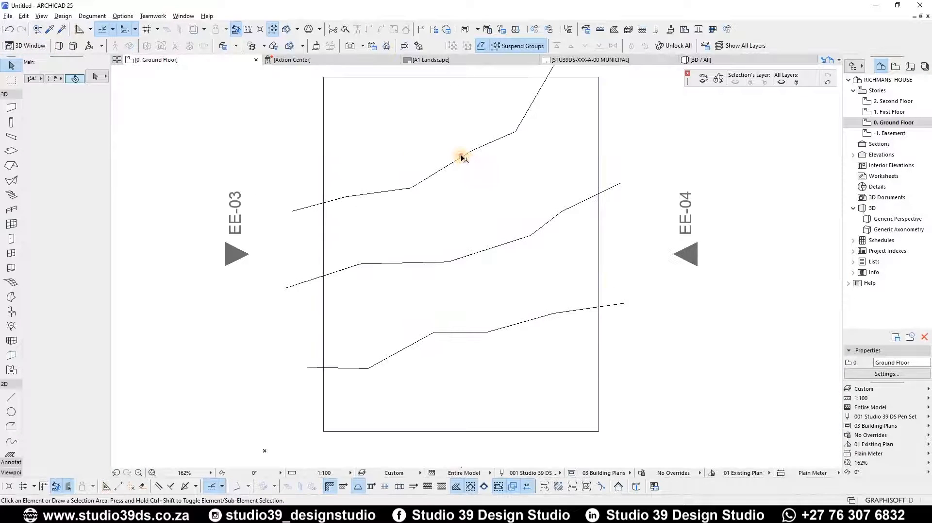
left_click(461, 155)
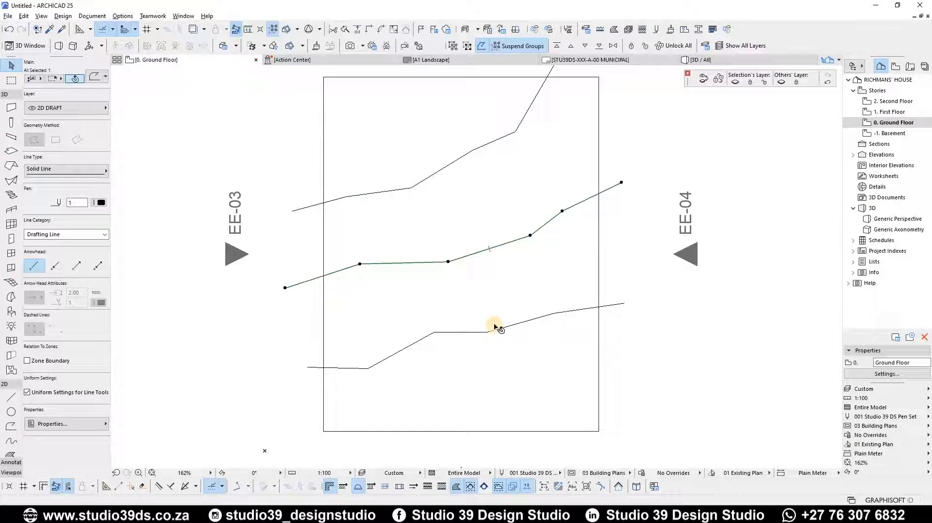
left_click(494, 326)
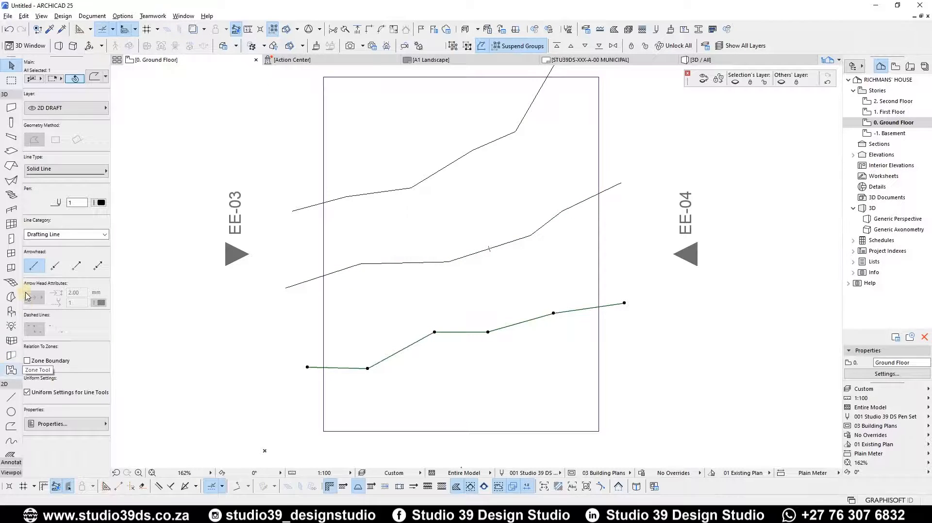
mouse_move(10, 425)
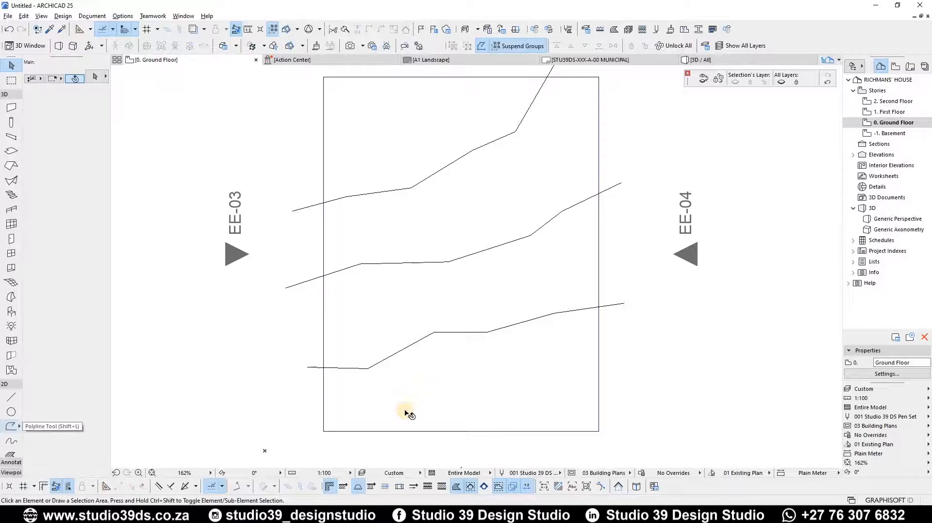
scroll("down", 3)
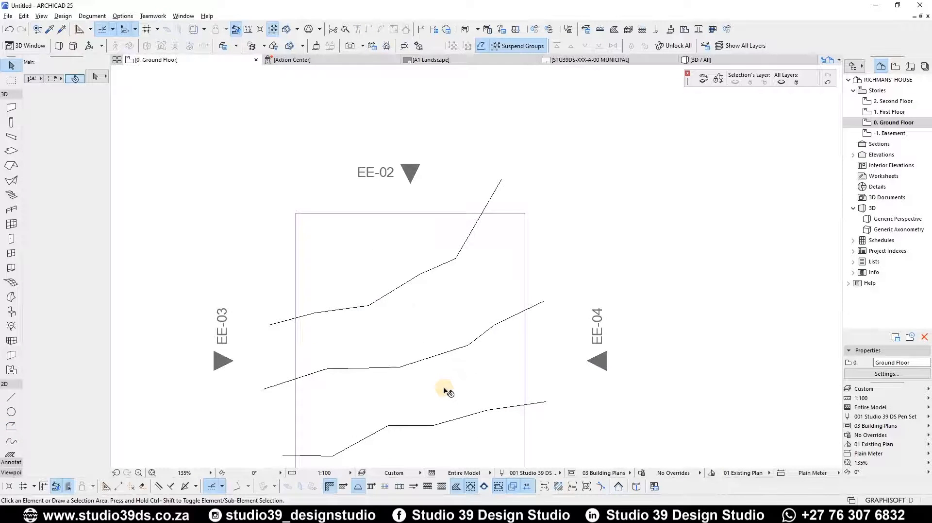
scroll("down", 3)
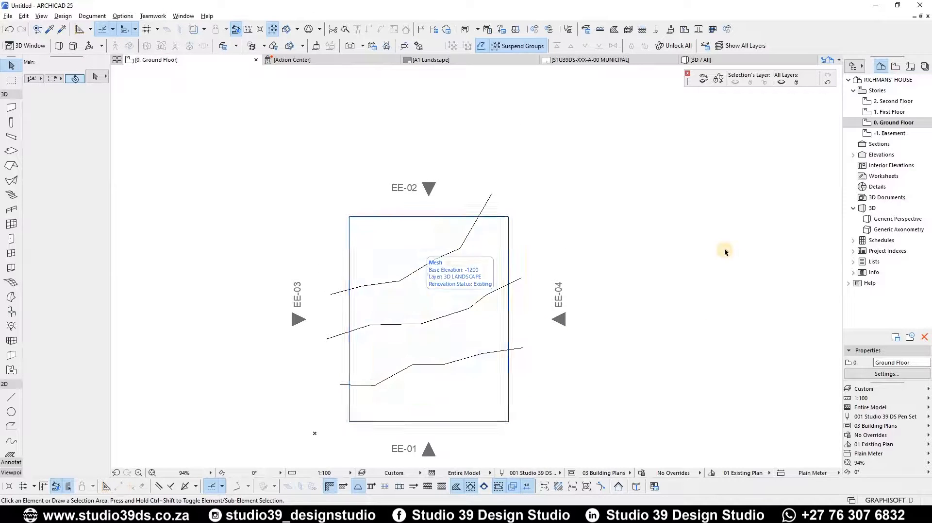
mouse_move(536, 253)
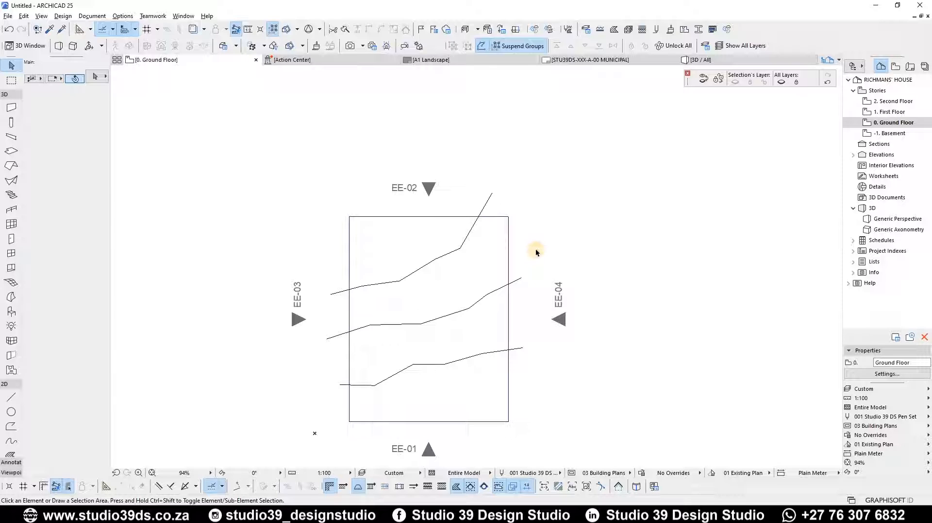
mouse_move(586, 285)
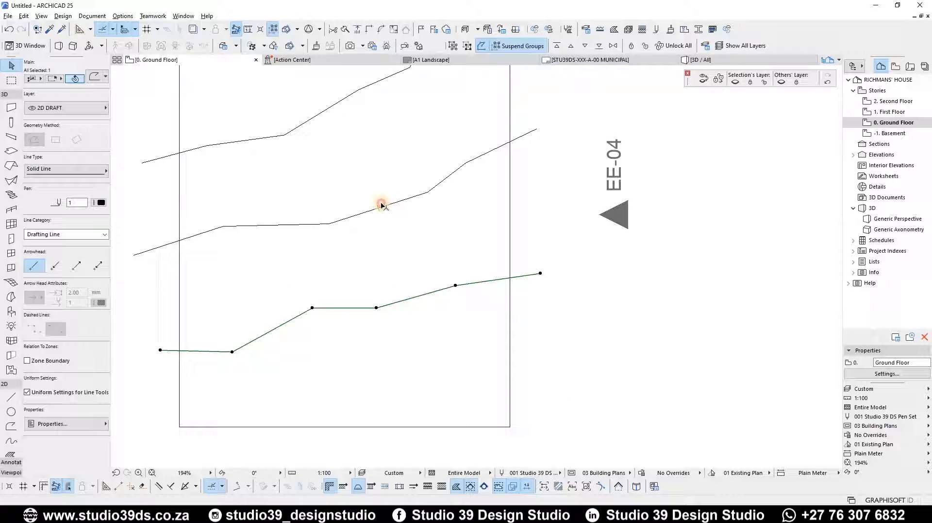
scroll("down", 3)
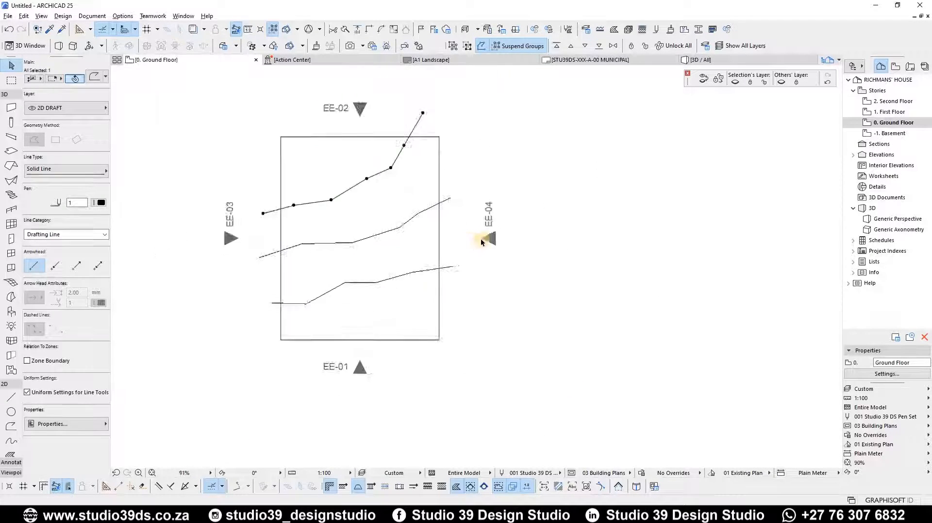
scroll("down", 3)
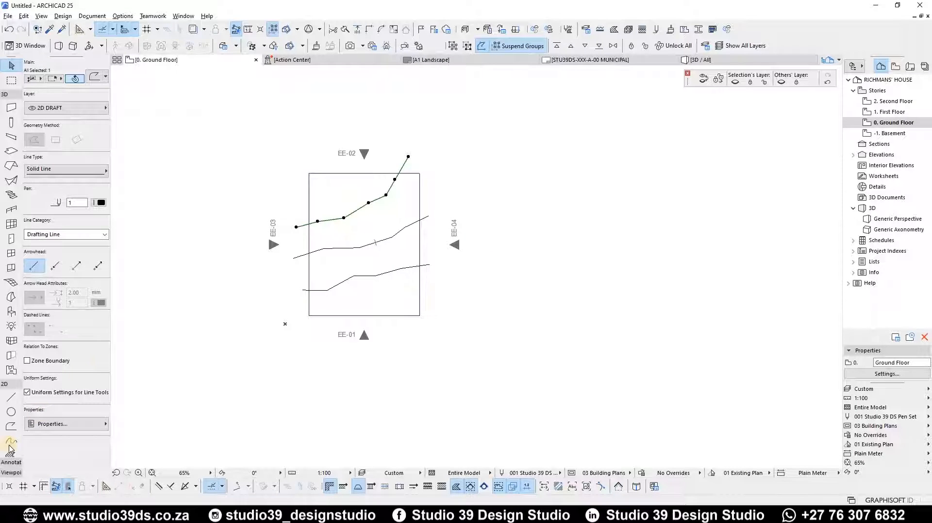
left_click(10, 425)
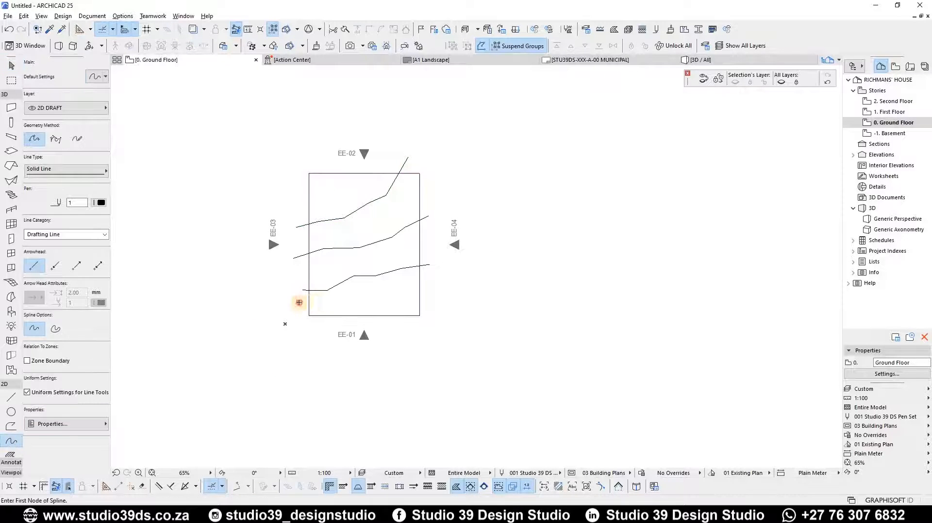
left_click(299, 302)
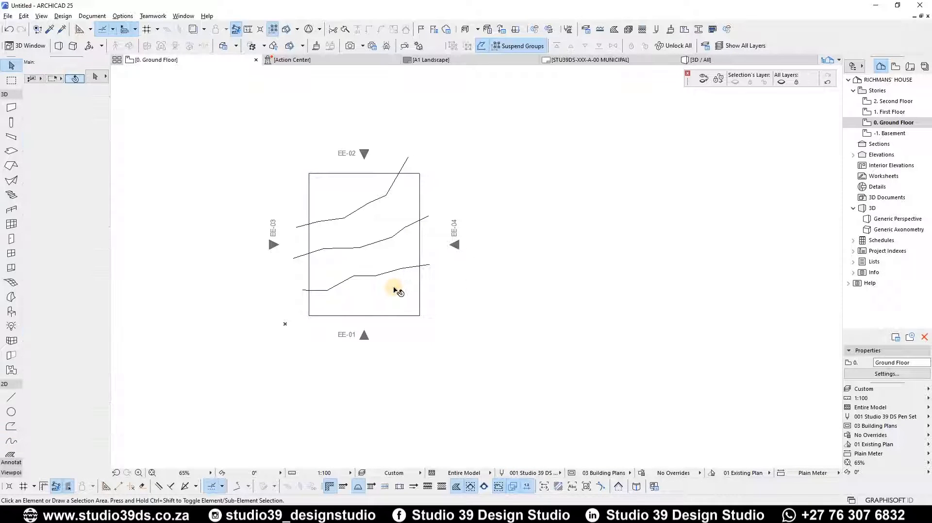
mouse_move(407, 289)
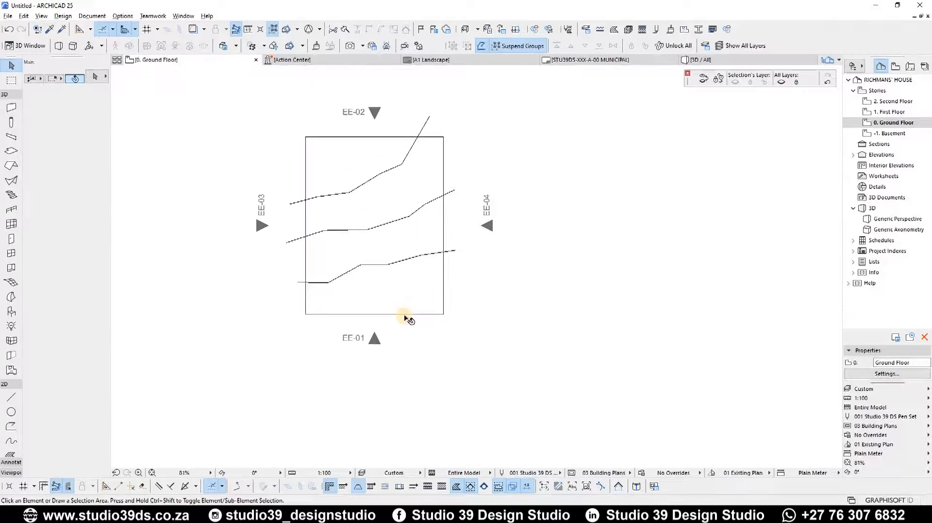
left_click(375, 226)
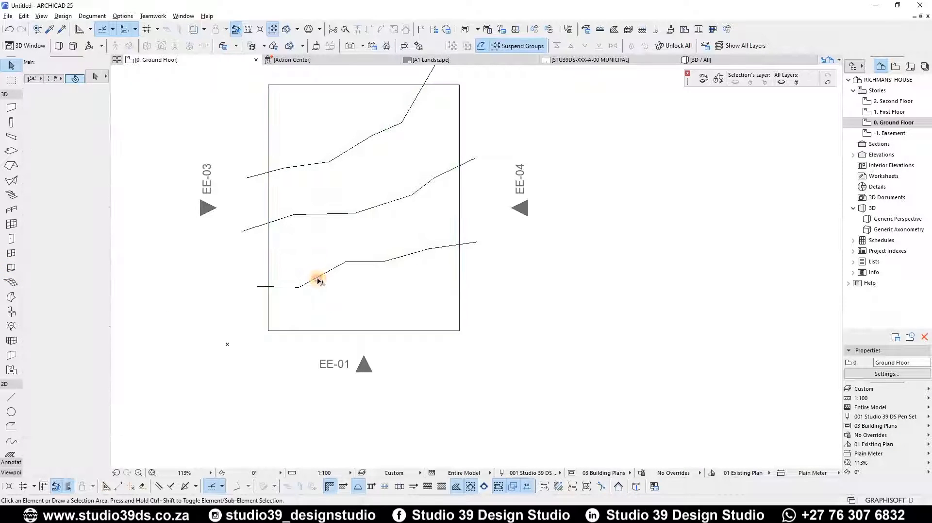
left_click(318, 282)
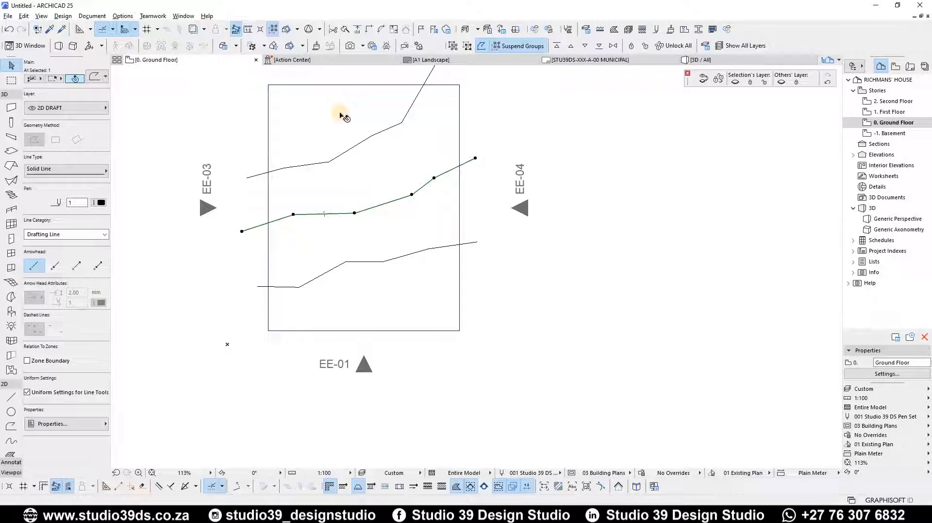
left_click(372, 230)
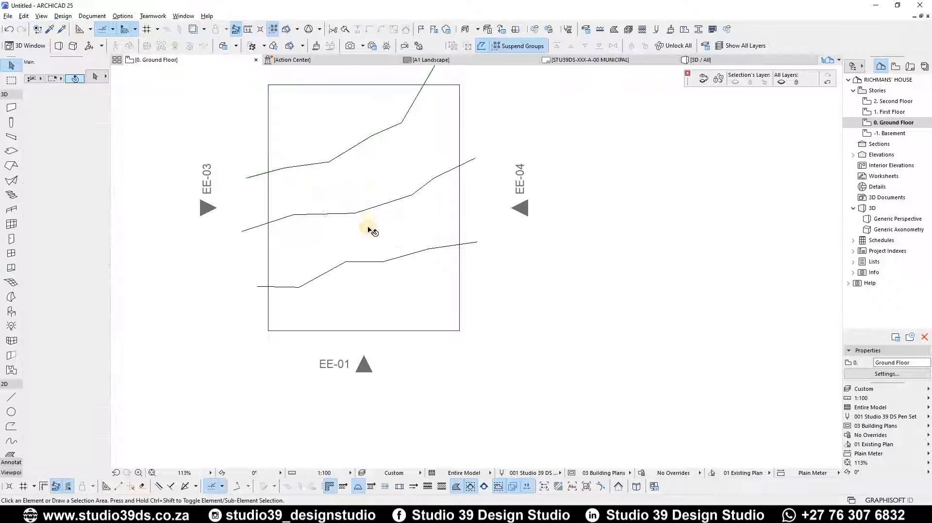
scroll("down", 3)
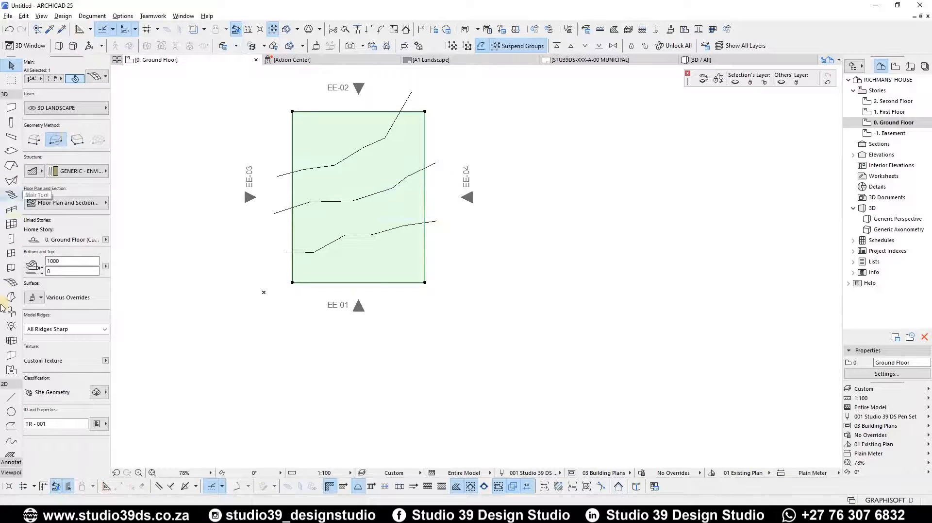
mouse_move(11, 296)
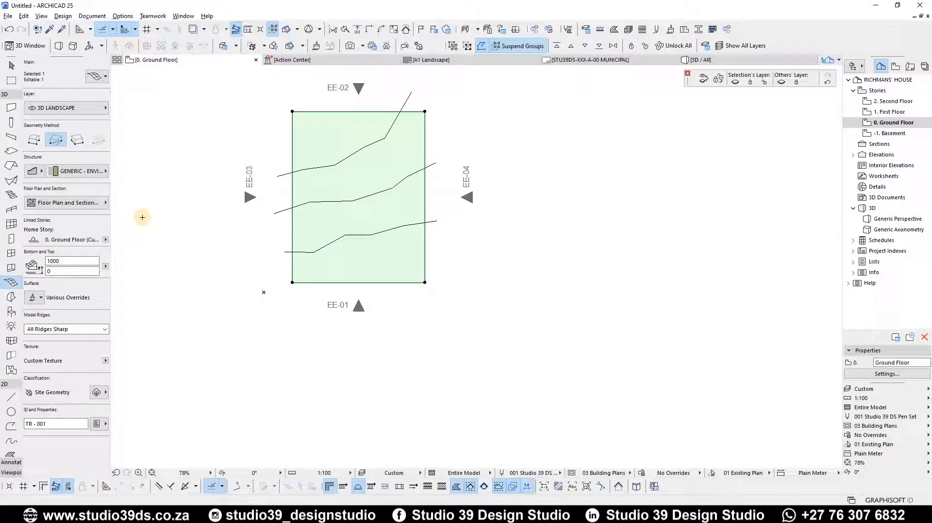
mouse_move(419, 163)
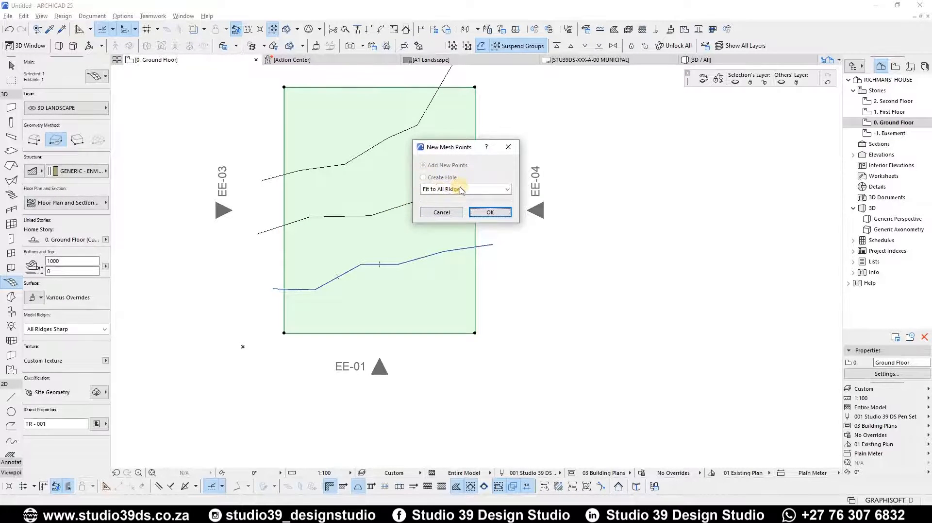
- Add the bottom contour's points to the mesh with Fit to All Ridges
left_click(506, 188)
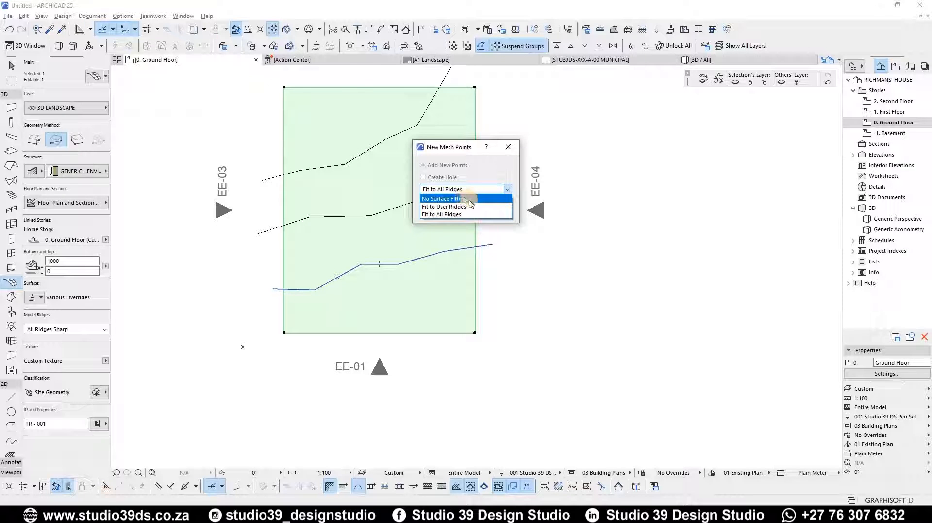
mouse_move(443, 206)
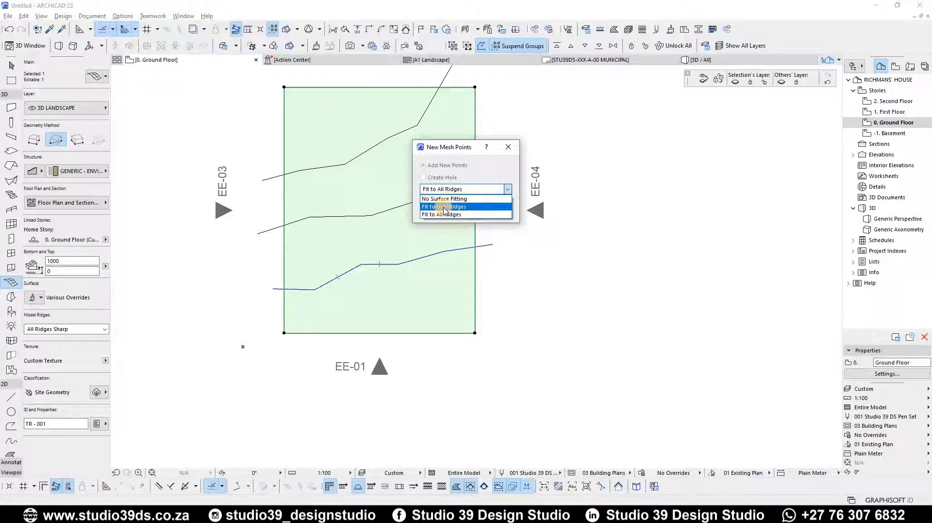
mouse_move(450, 214)
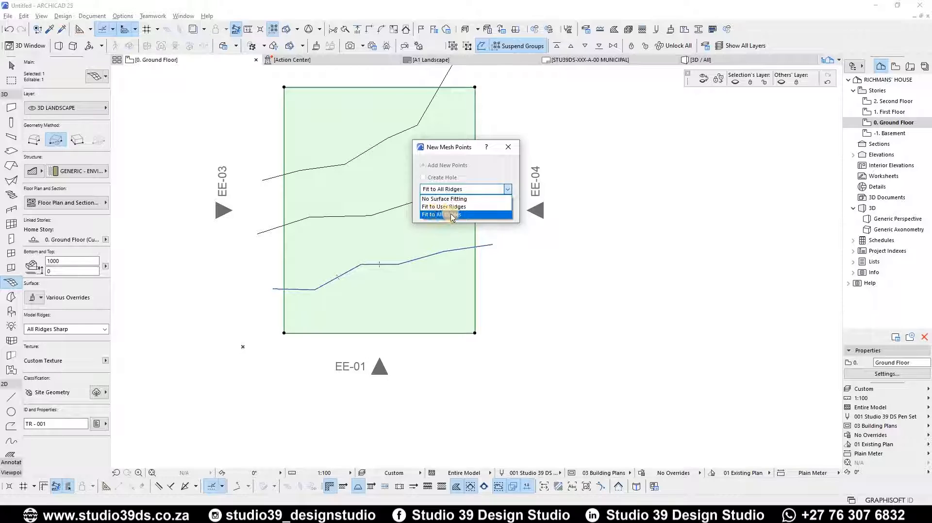
mouse_move(444, 206)
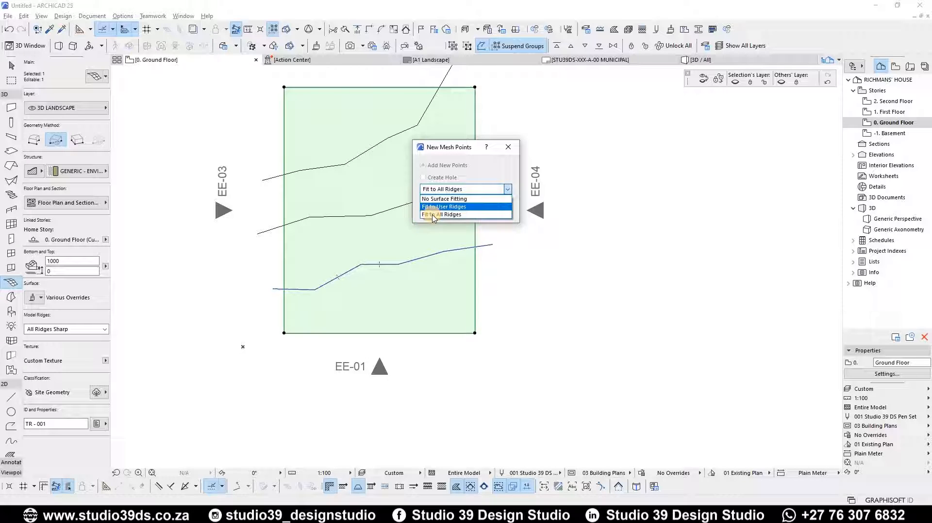
left_click(441, 213)
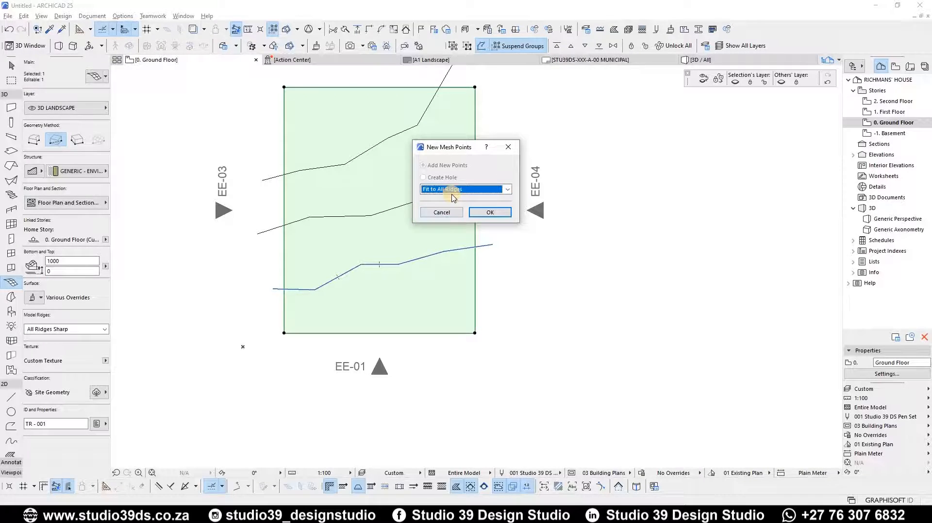
mouse_move(489, 212)
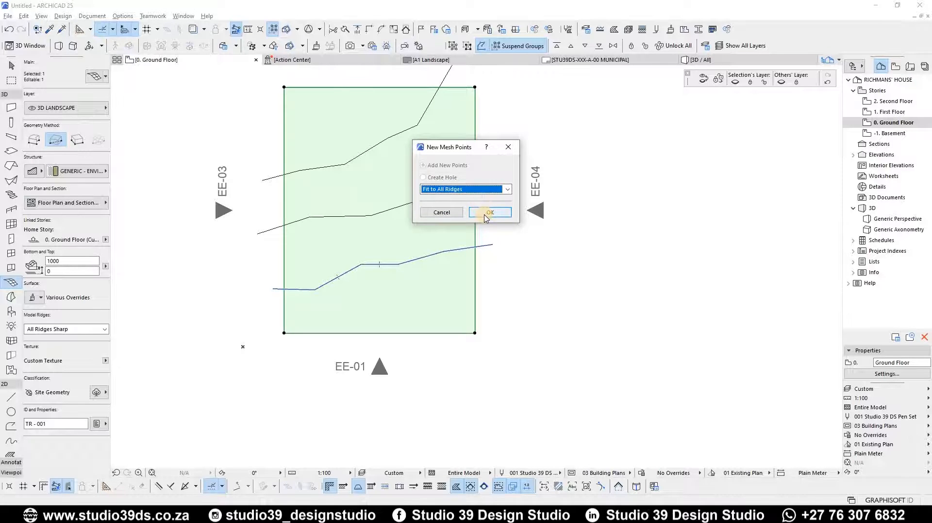
left_click(489, 213)
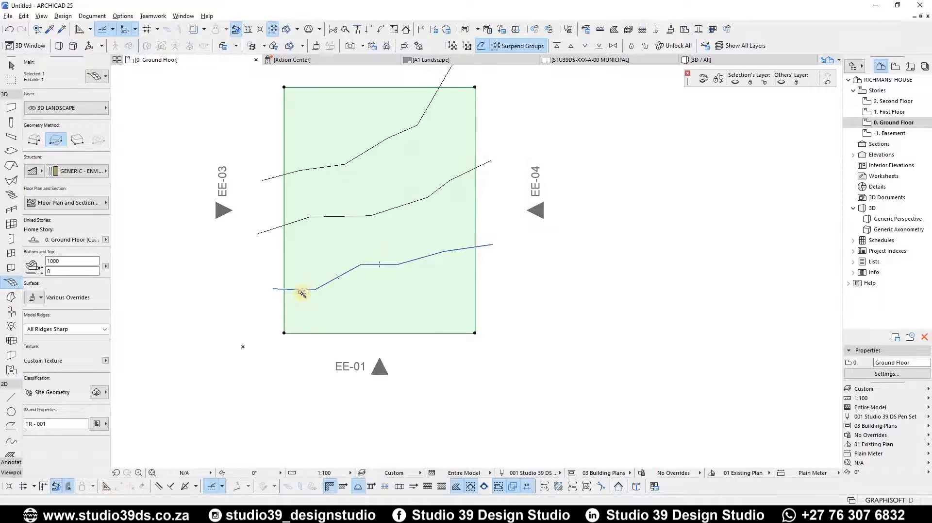
left_click(303, 292)
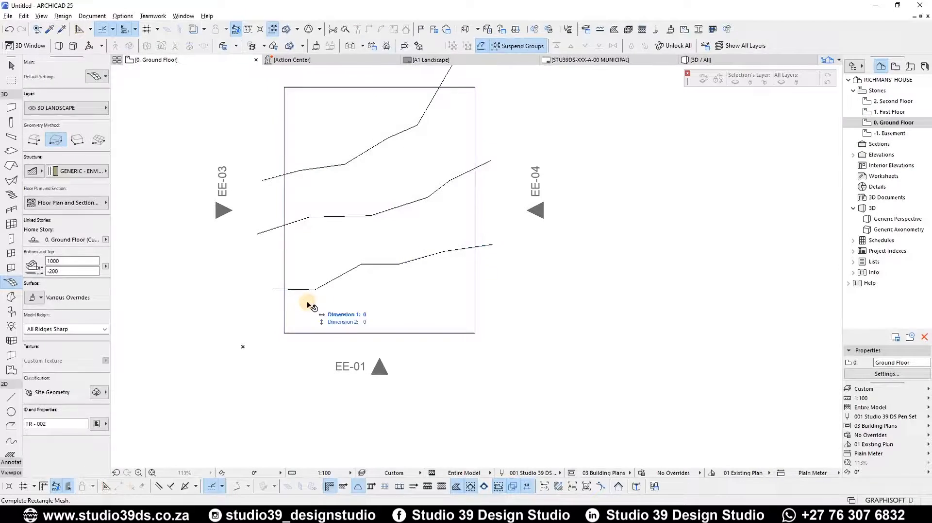
left_click(303, 289)
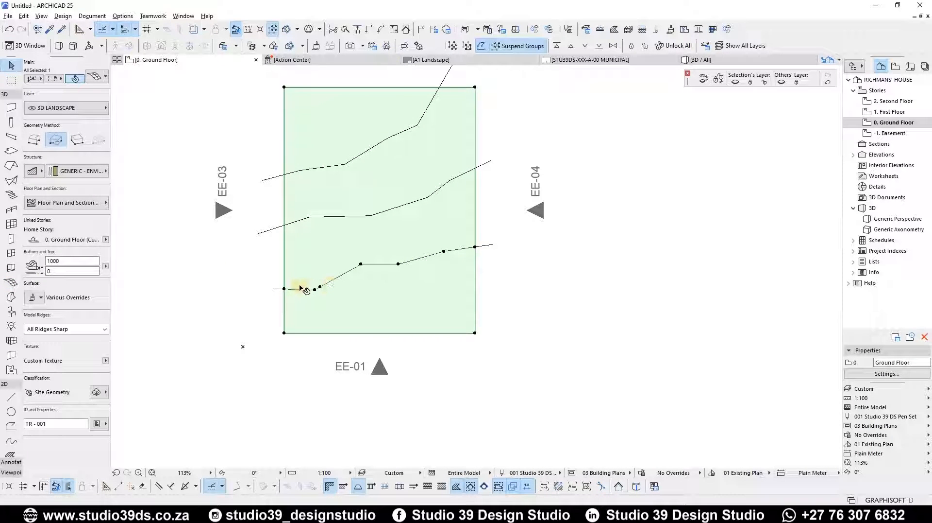
left_click(387, 264)
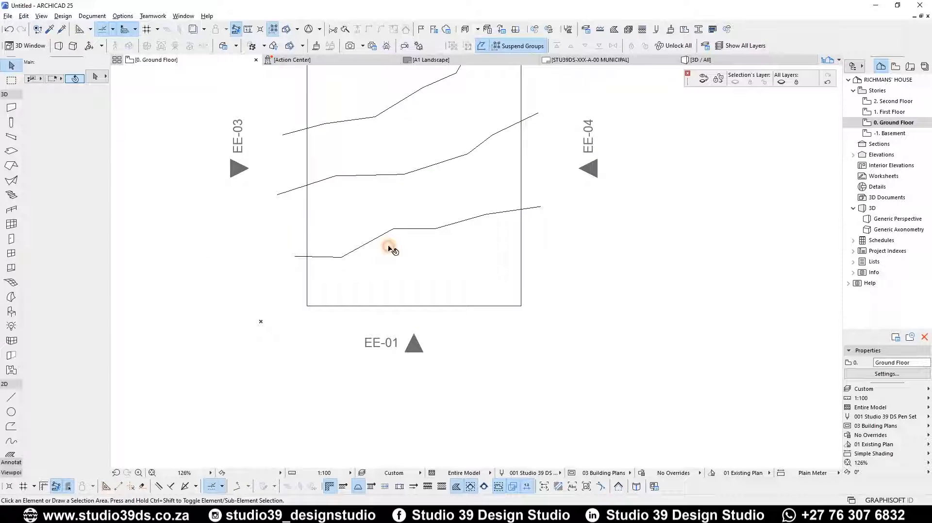
- Select the mesh and start Elevate Mesh Point on the bottom contour's edge point
left_click(390, 248)
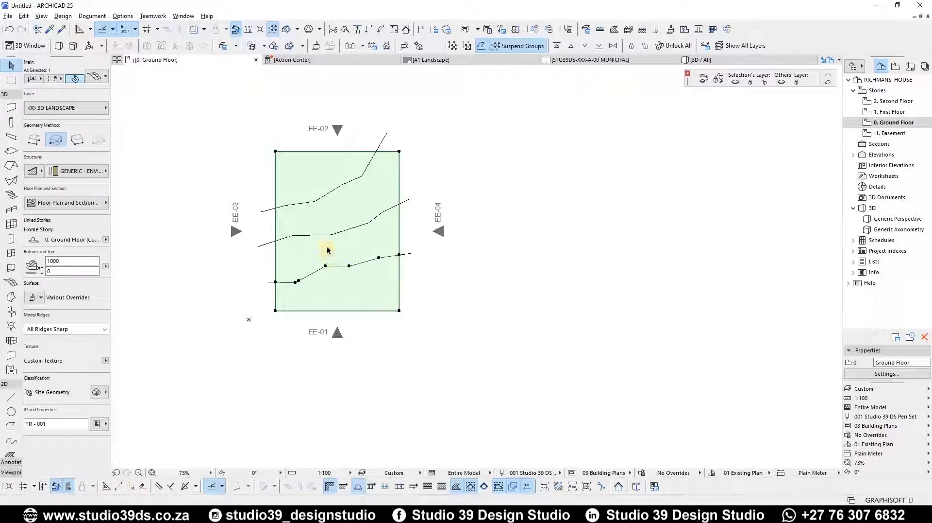
scroll("up", 3)
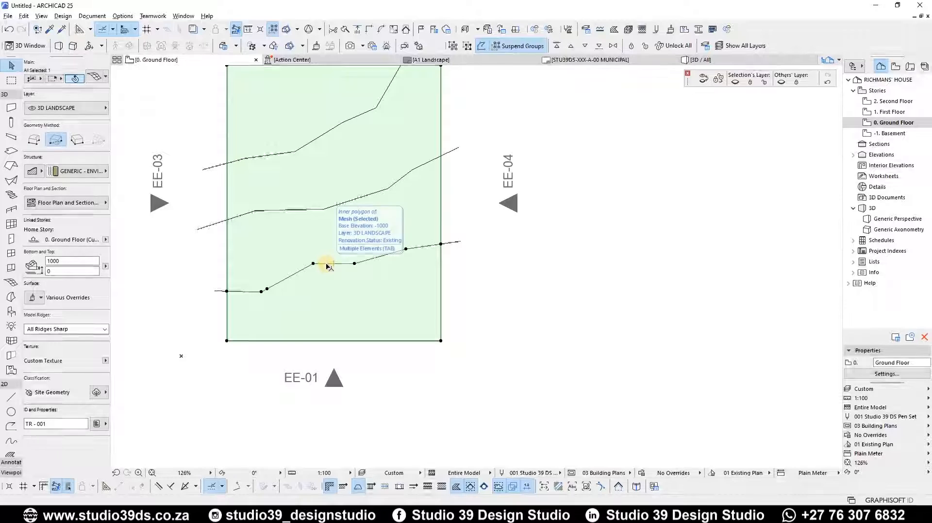
mouse_move(332, 269)
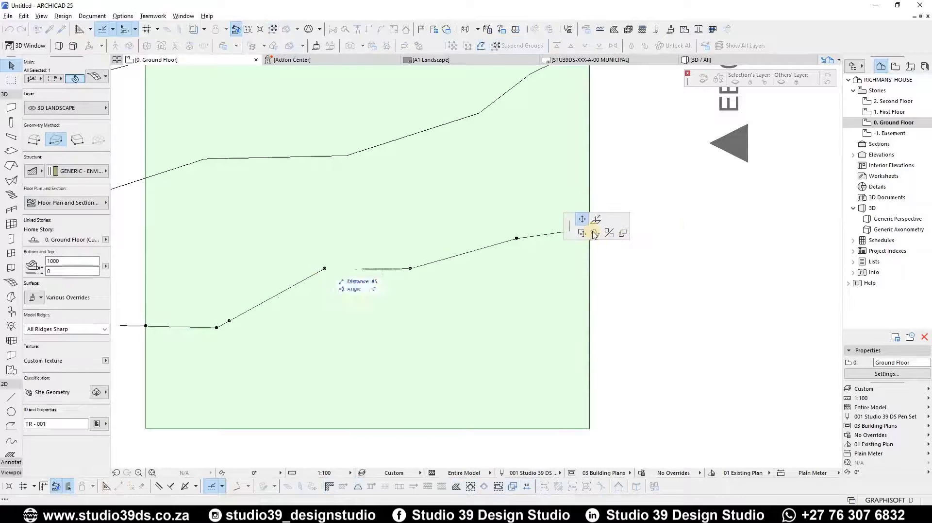
left_click(595, 219)
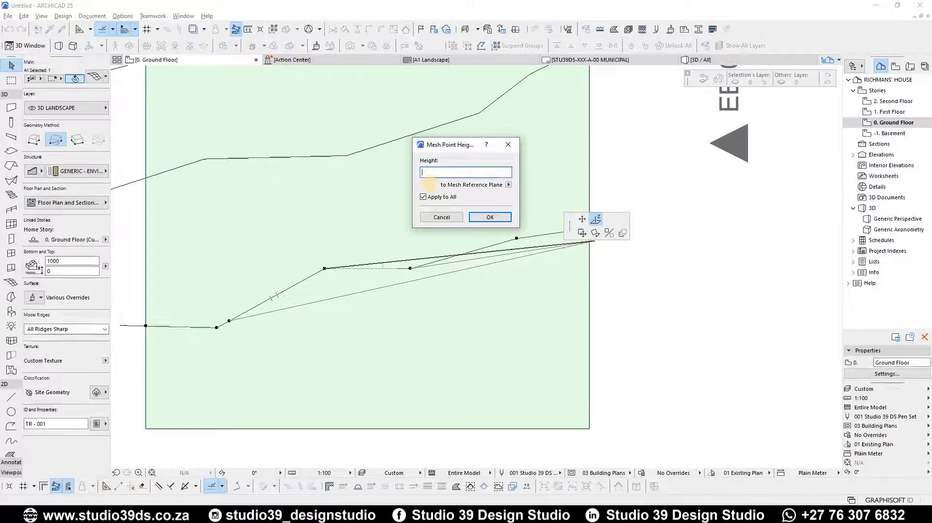
- Set the bottom contour's mesh points to height 1000 with Apply to All
type("1000")
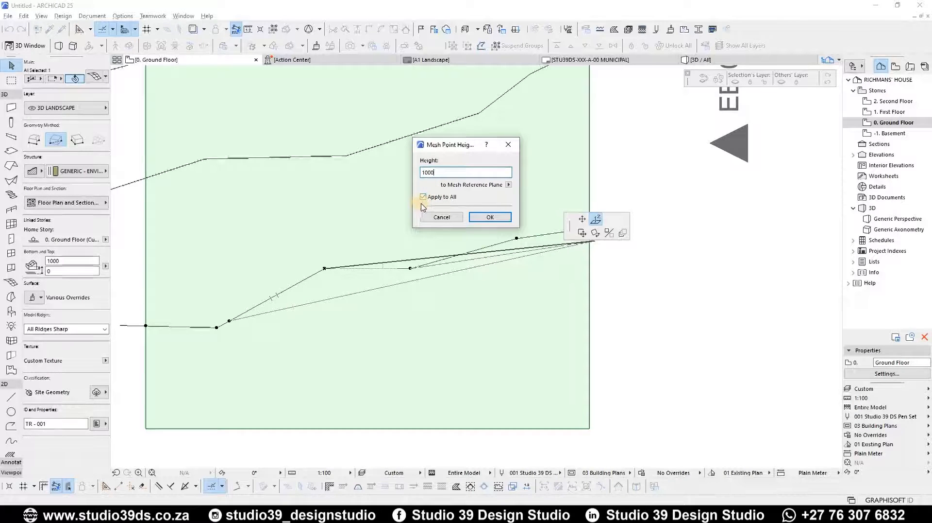
left_click(423, 197)
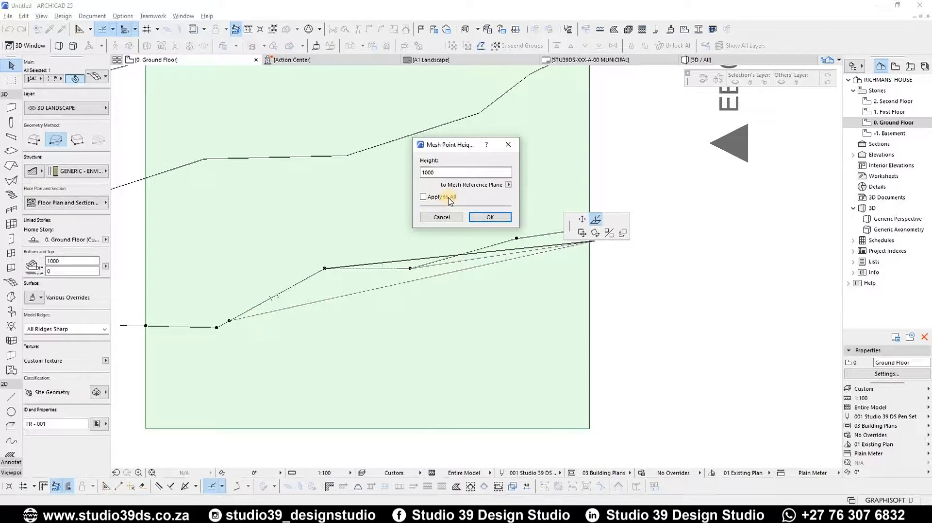
left_click(423, 197)
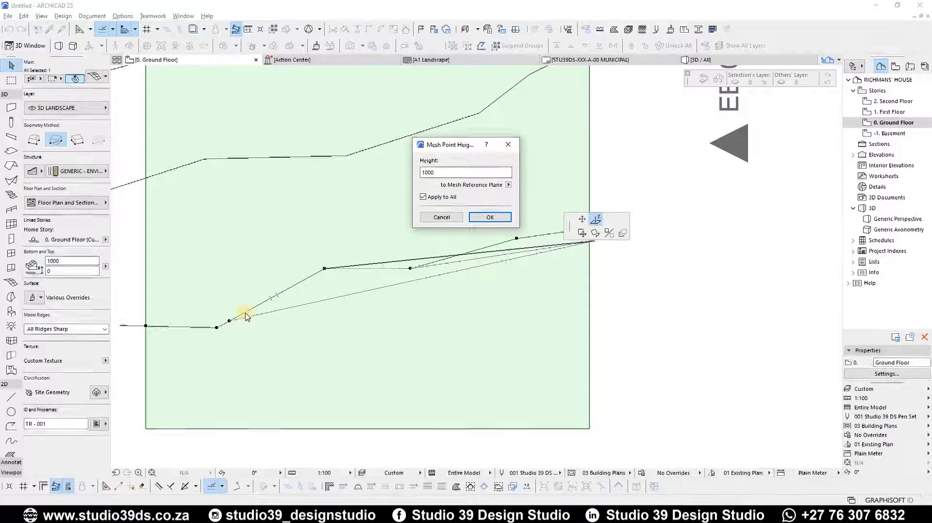
left_click(465, 172)
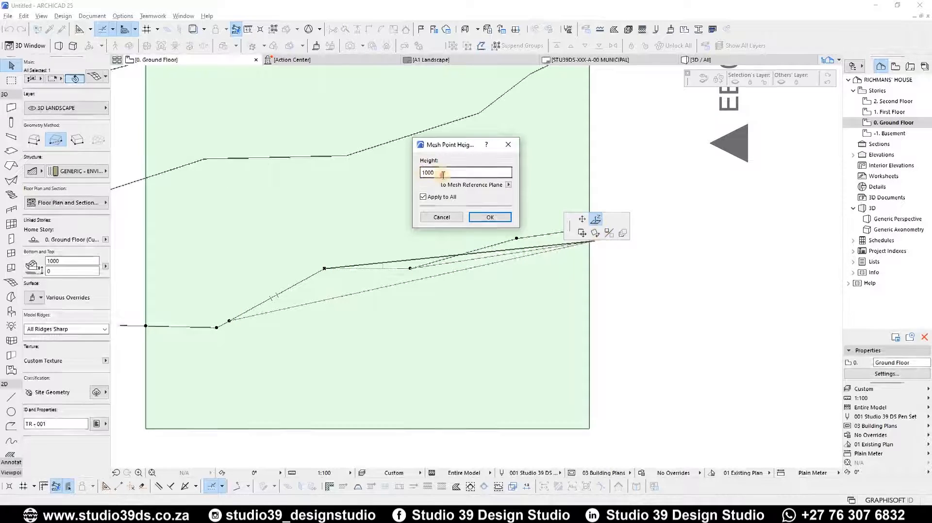
triple_click(465, 172)
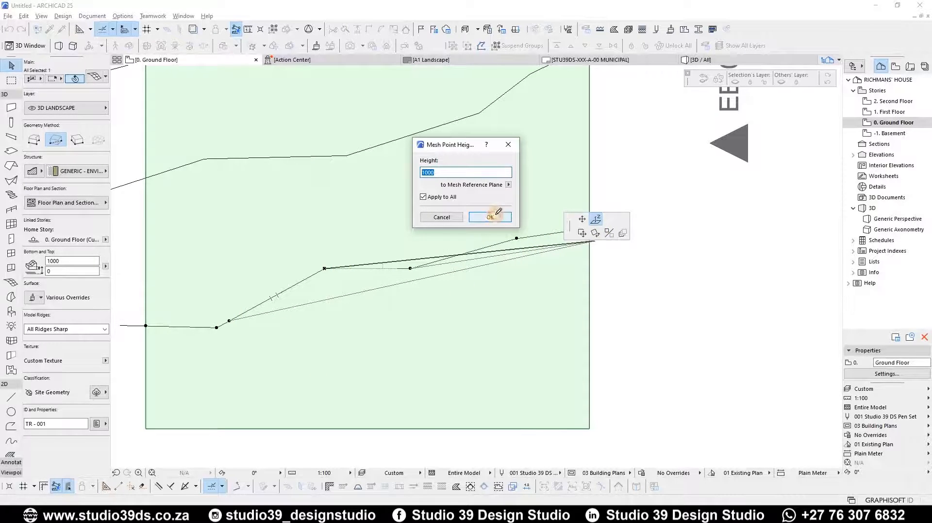
left_click(490, 217)
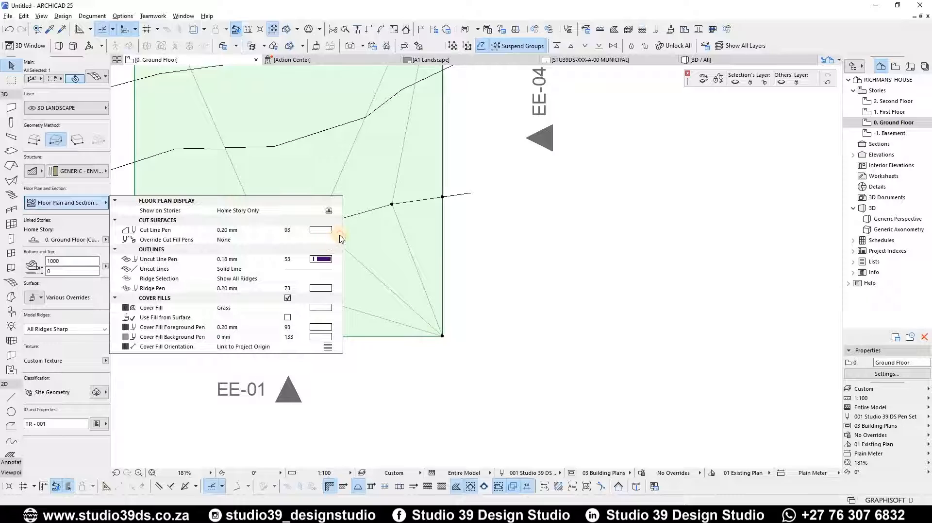
- Set mesh Cut Line Pen 2, Uncut Line Pen 1 and Ridge Pen 28 over the Grass cover fill
left_click(321, 230)
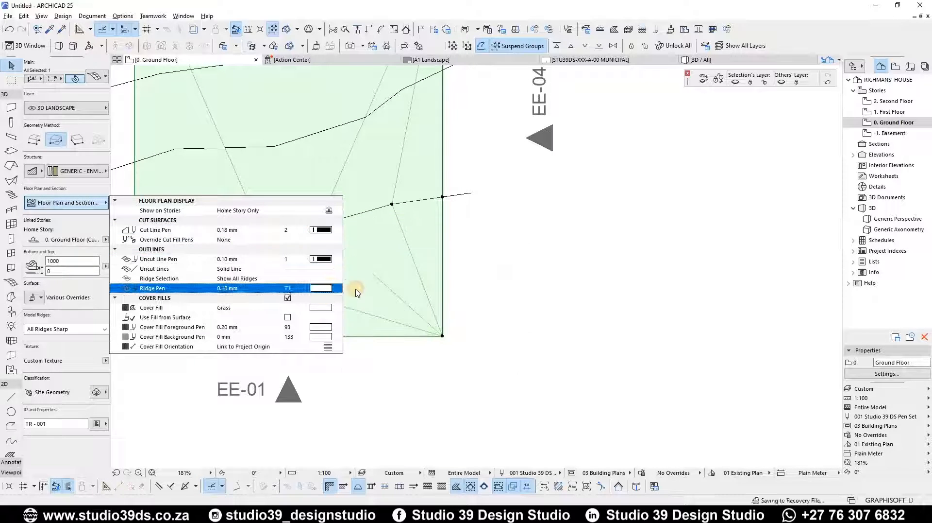
left_click(321, 288)
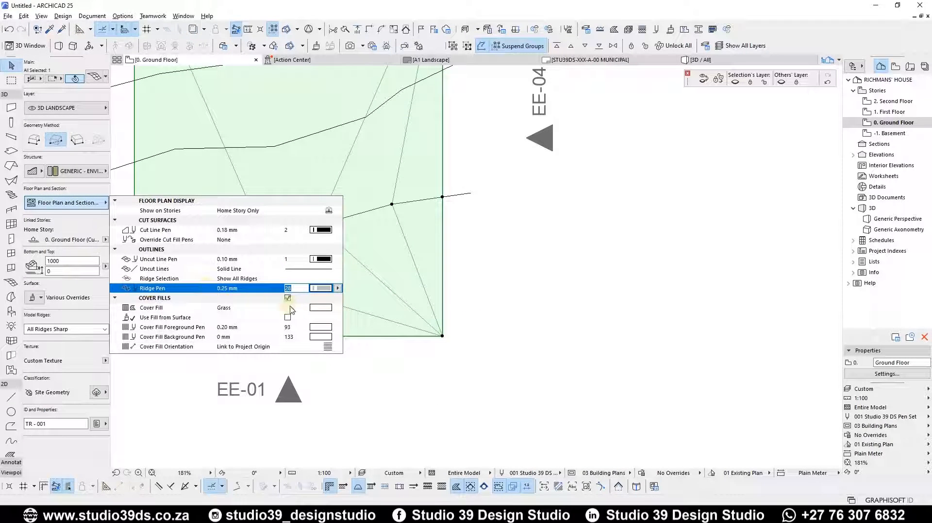
left_click(337, 287)
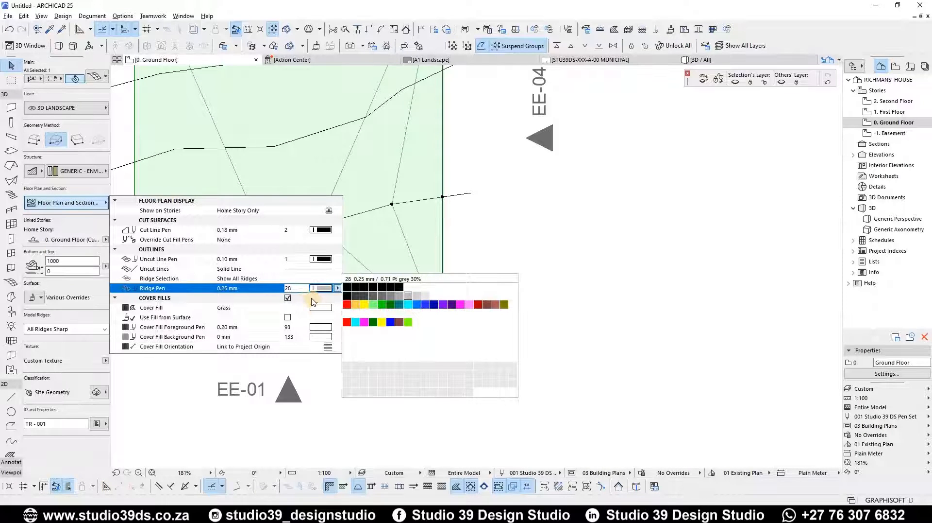
left_click(337, 288)
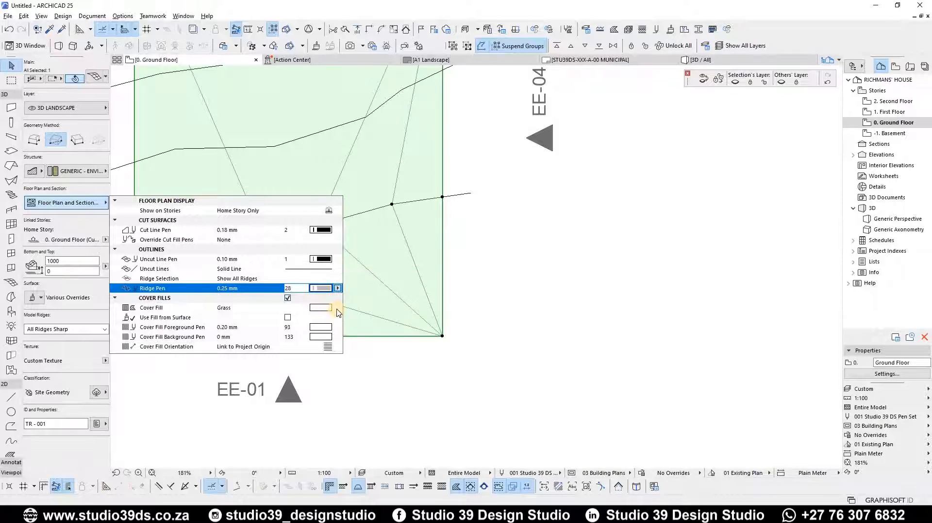
left_click(322, 326)
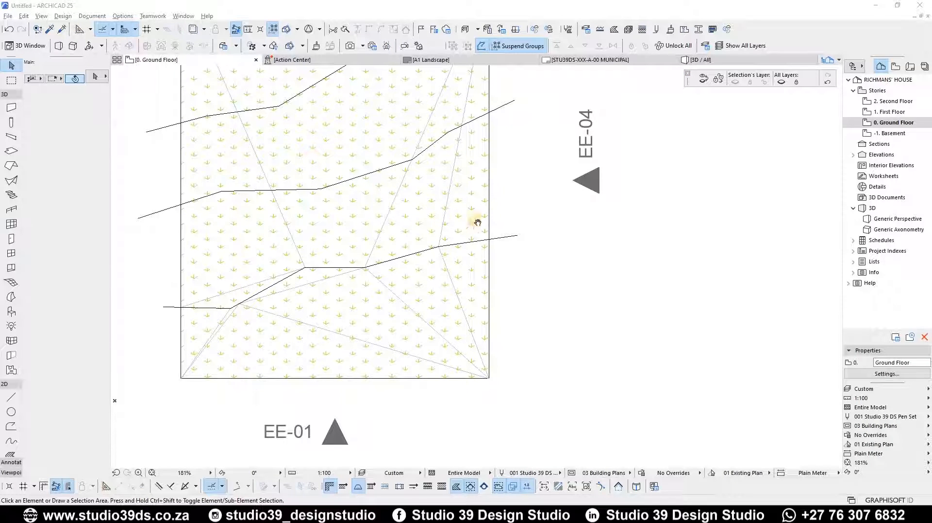
mouse_move(443, 241)
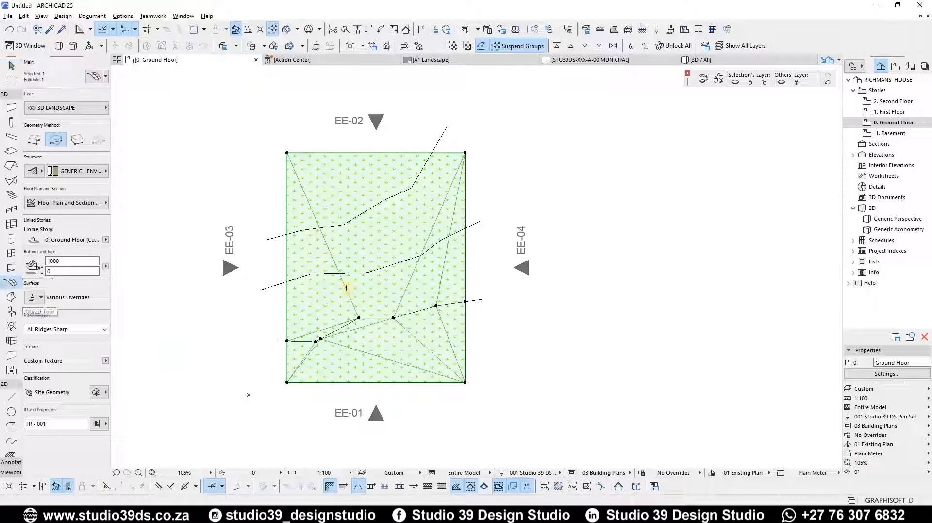
- Zoom in on the plan toward the middle contour line
scroll("up", 3)
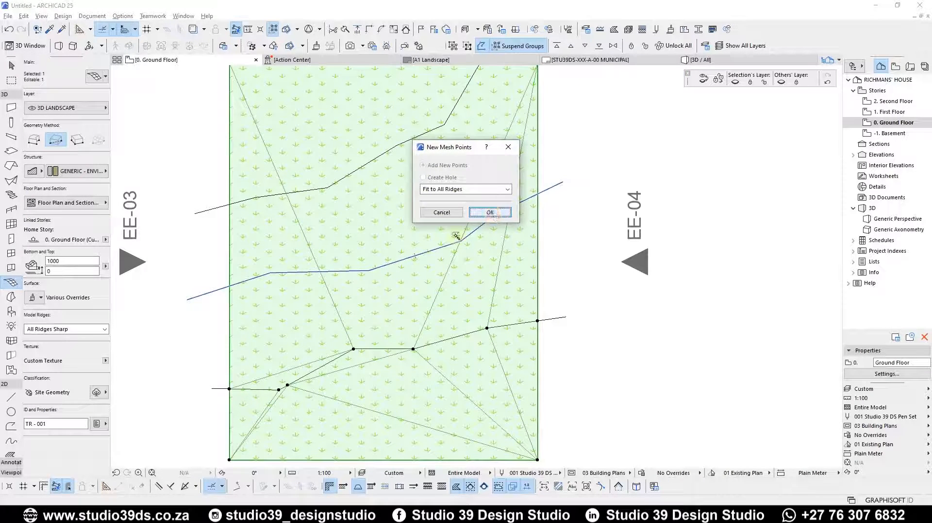
- Fit the middle contour as a ridge, raise its points together, and start adding the upper contour
left_click(490, 213)
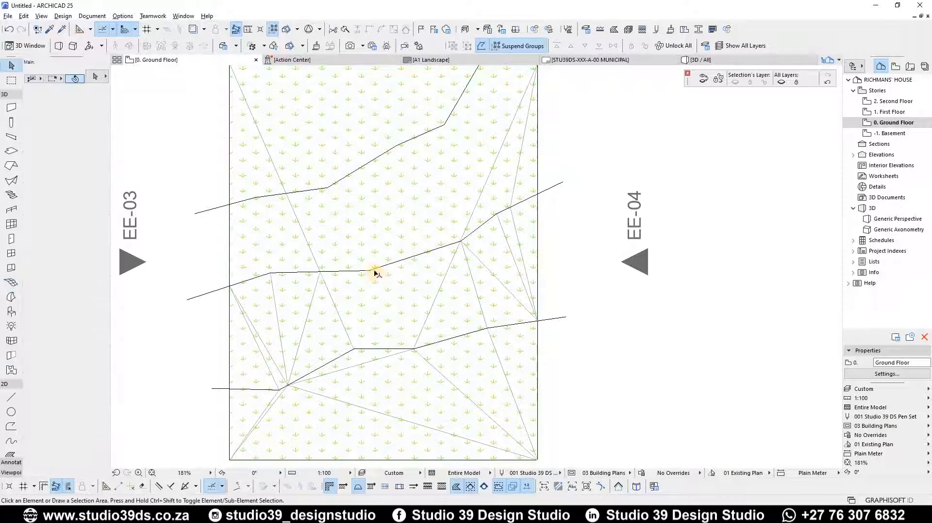
left_click(362, 272)
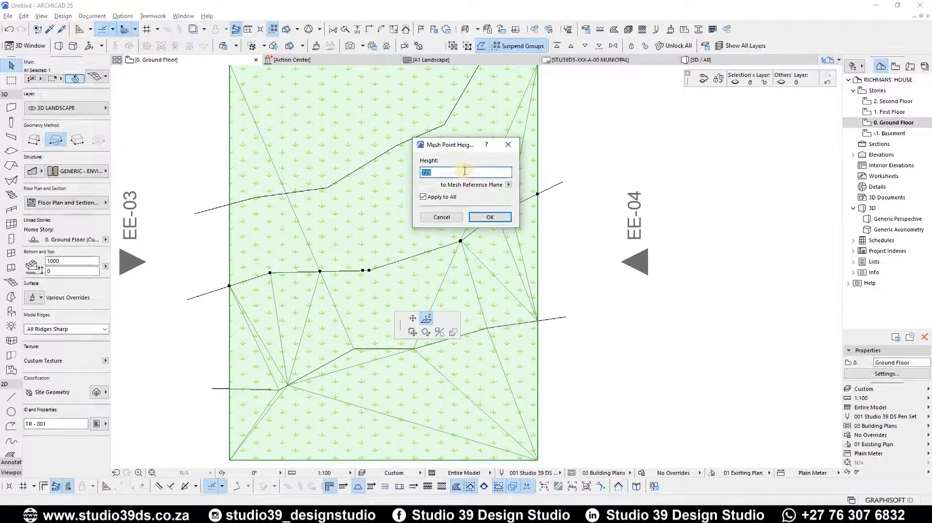
type("2")
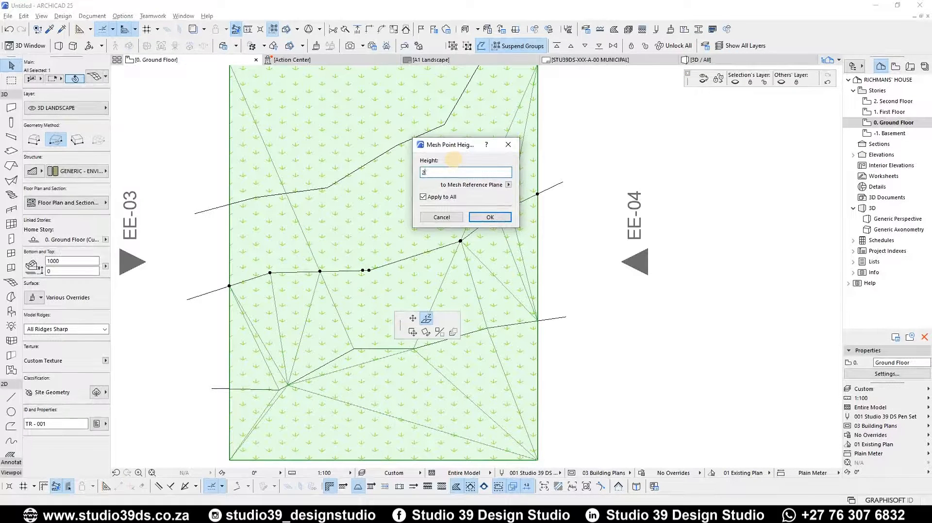
left_click(489, 216)
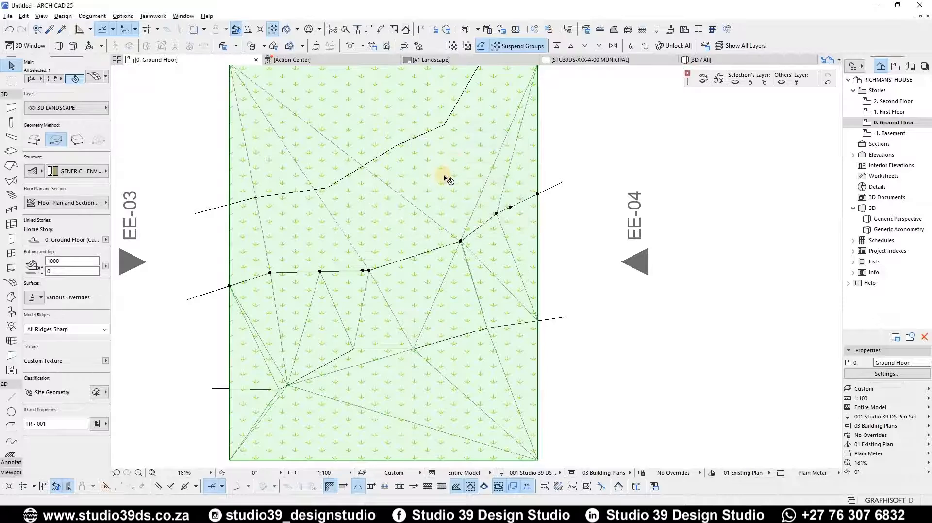
mouse_move(11, 281)
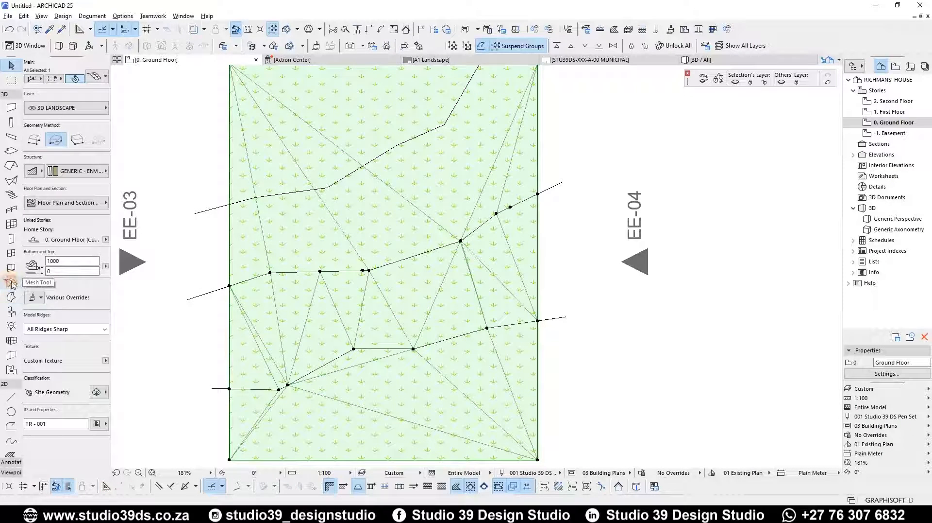
left_click(473, 227)
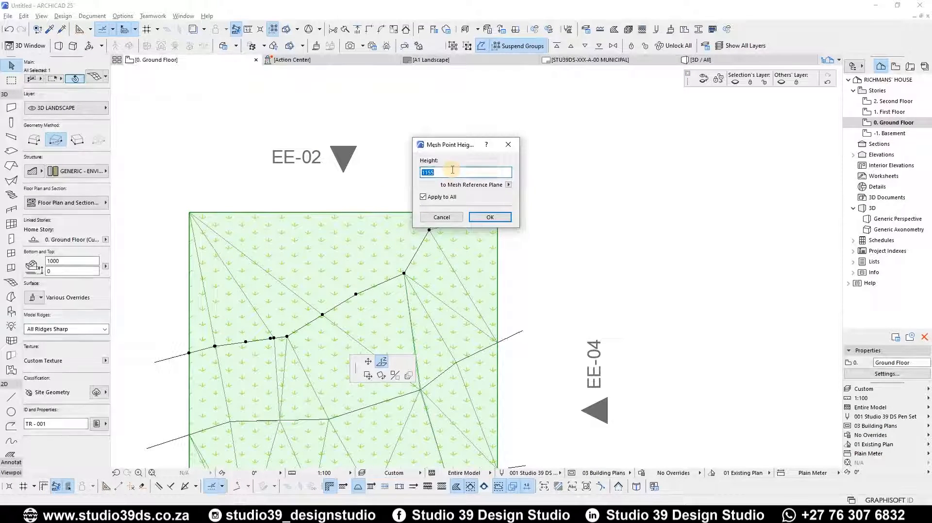
- Raise the upper contour's mesh points to 3000, then pick the mesh's top-left corner
type("3000")
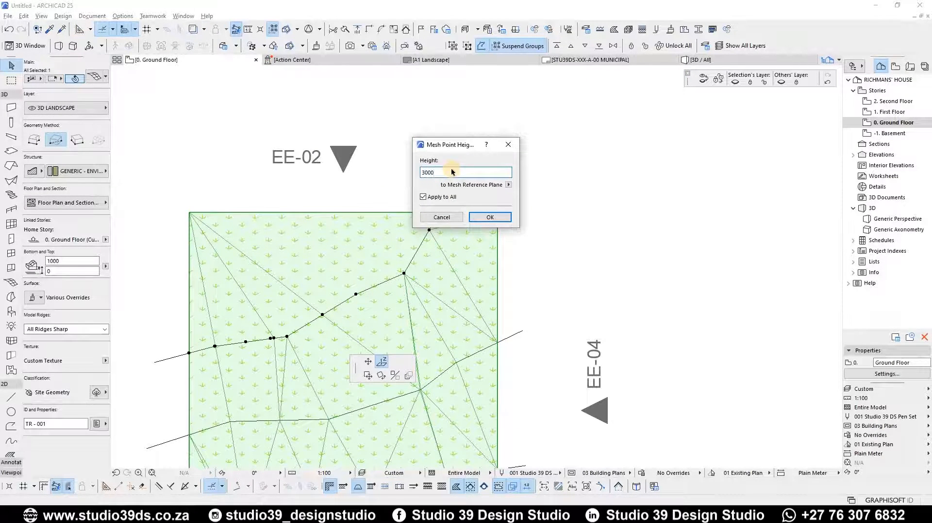
left_click(489, 217)
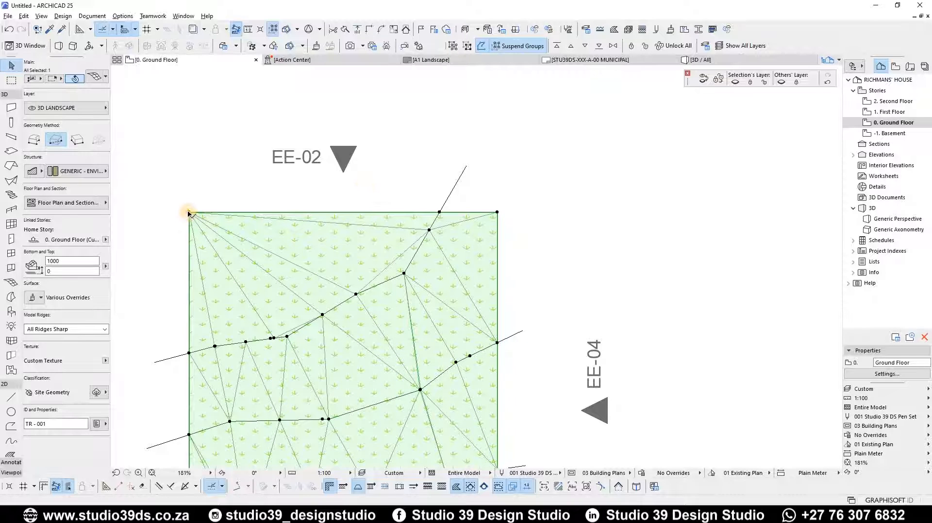
left_click(189, 213)
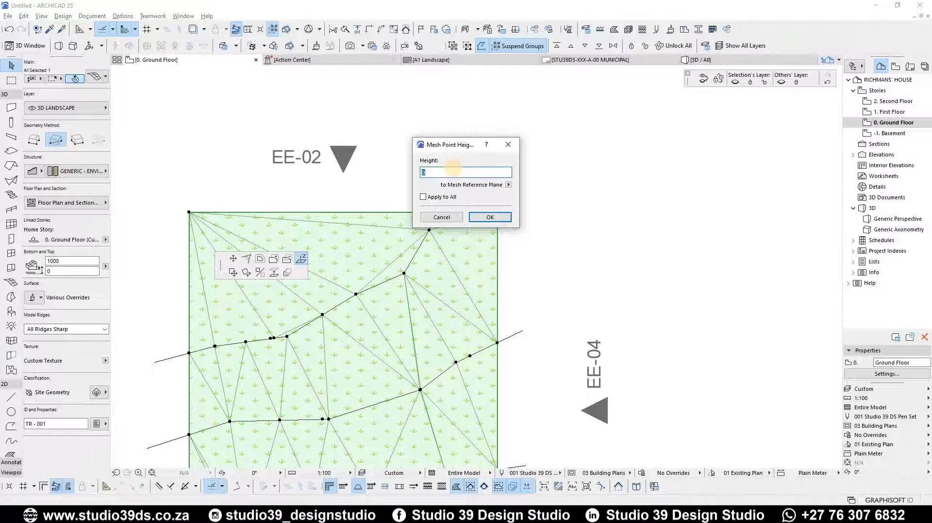
left_click(489, 216)
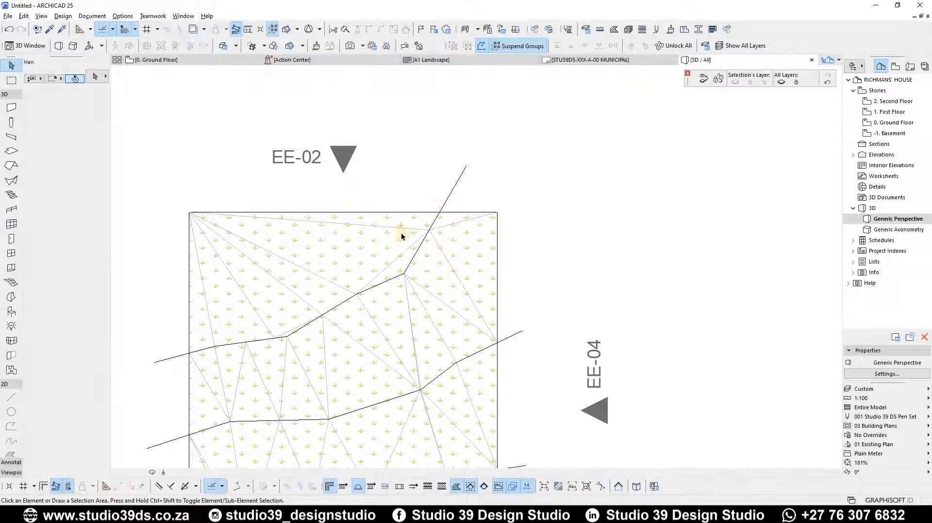
- Check the sloping terrain in 3D and return to the Ground Floor plan
left_click(25, 45)
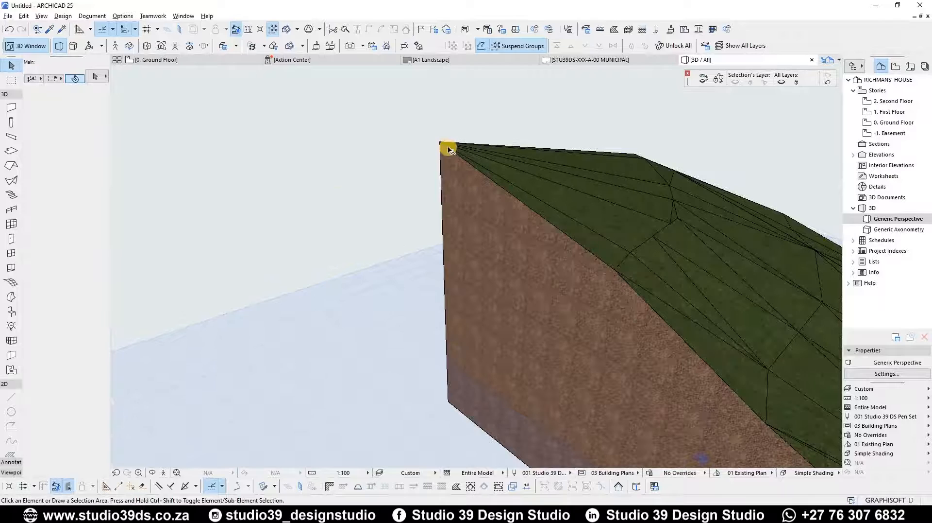
left_click(155, 60)
type("35")
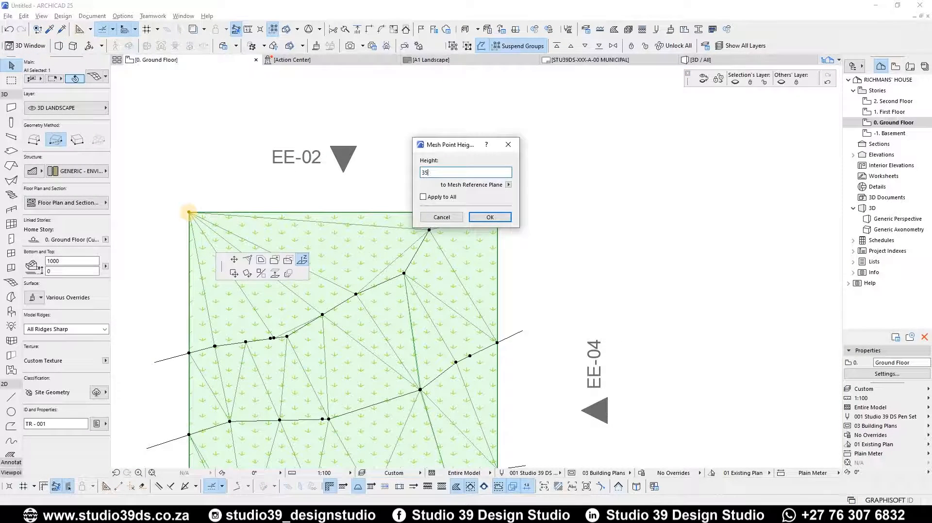
- Confirm the top-left corner height and start elevating the top-right mesh corner
left_click(489, 216)
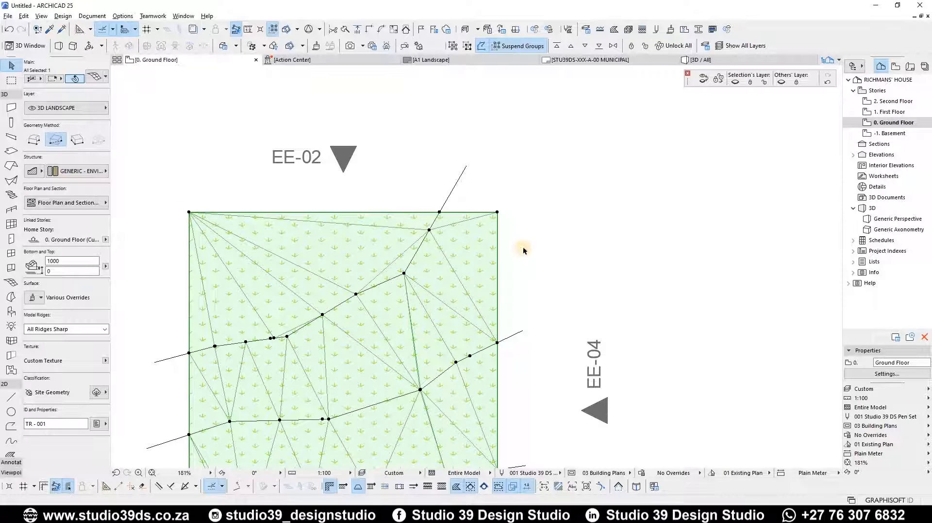
mouse_move(479, 259)
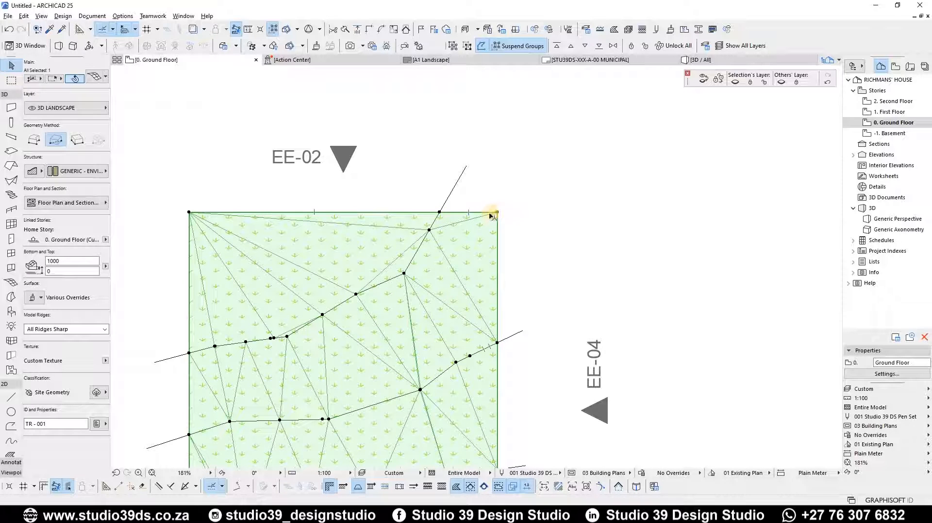
left_click(491, 213)
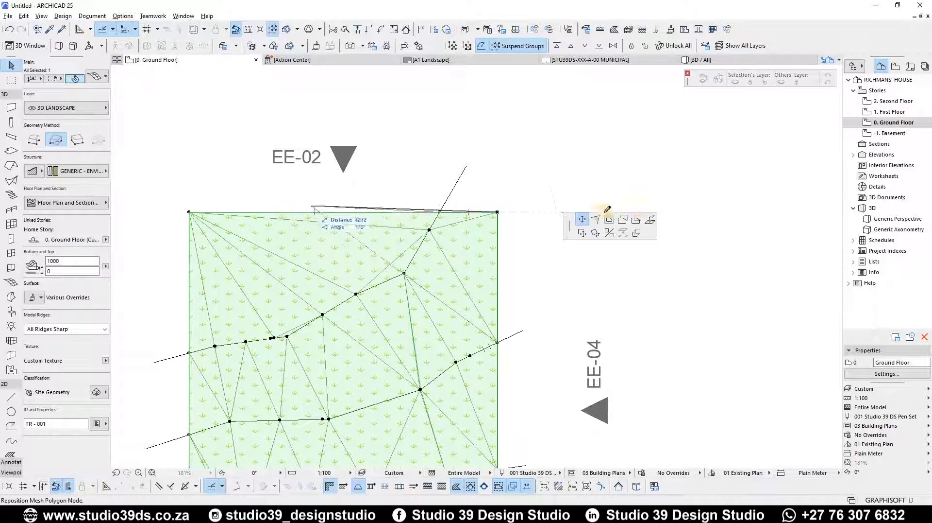
left_click(652, 219)
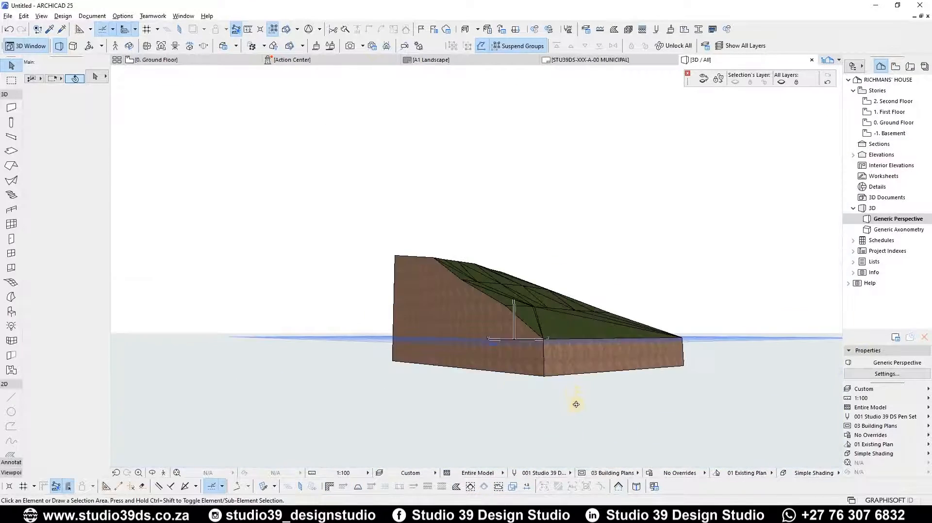
- Set the mesh Bottom to -1 and select the terrain surface in 3D to show its points
left_click(529, 356)
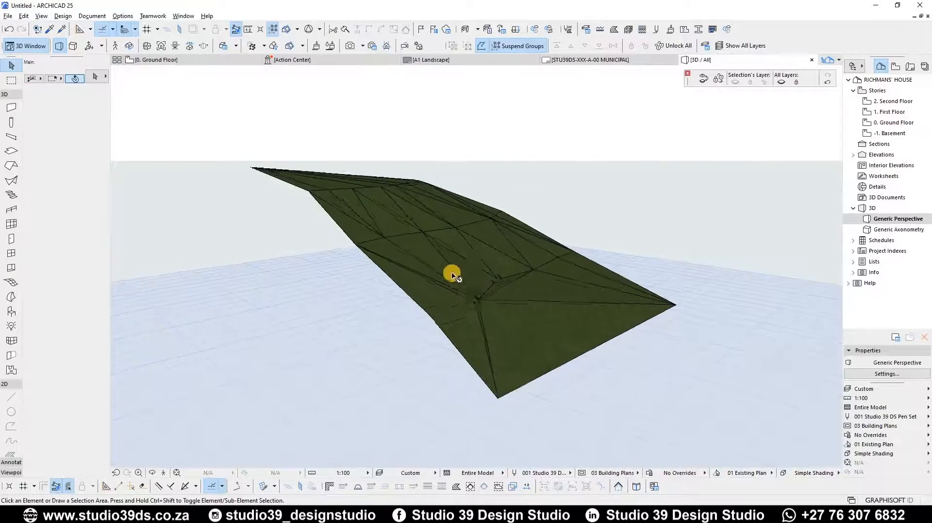
left_click(452, 274)
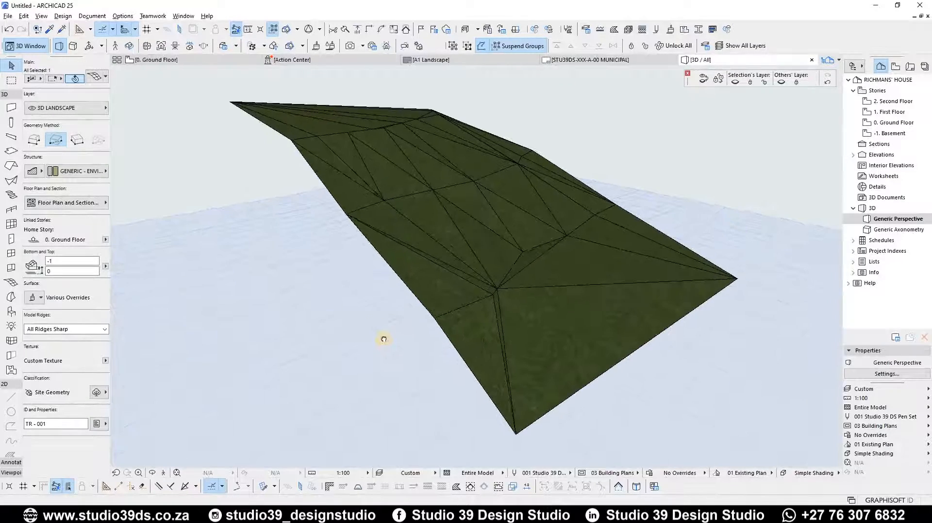
left_click(512, 297)
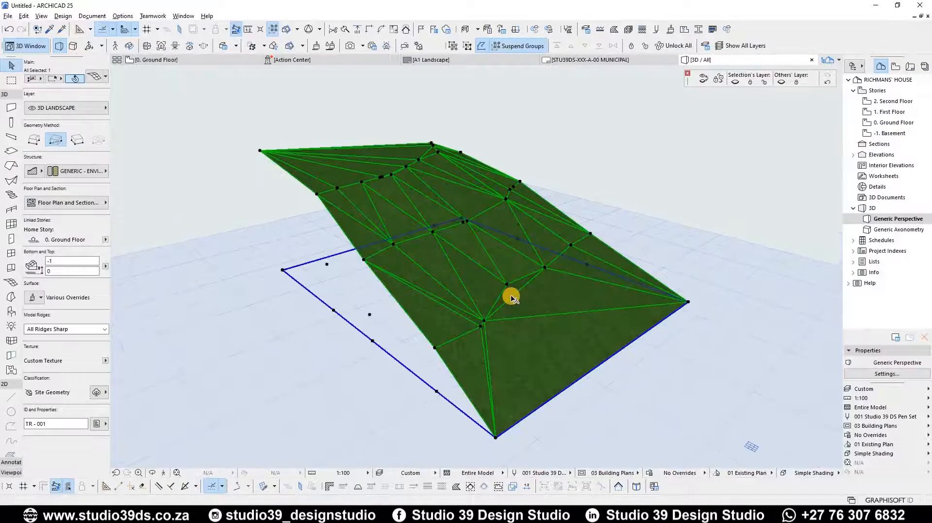